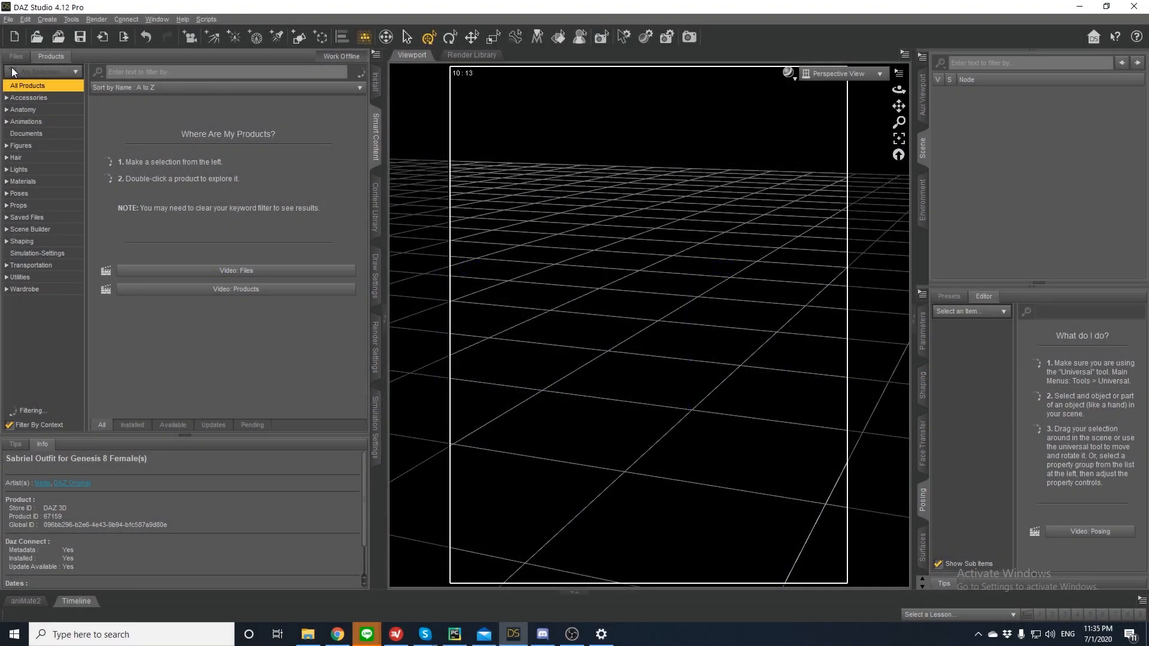
# Load the Sahira 8 figure from Smart Content Products and show the Sabriel outfit's items.
pyautogui.click(40, 71)
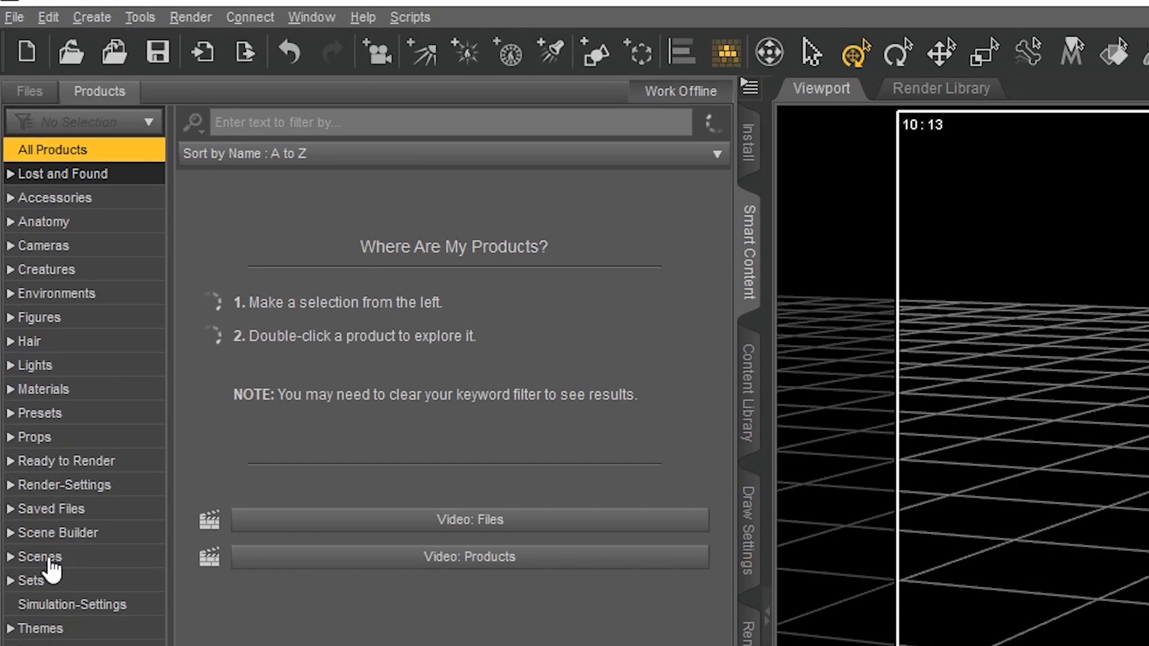
pyautogui.moveTo(79, 460)
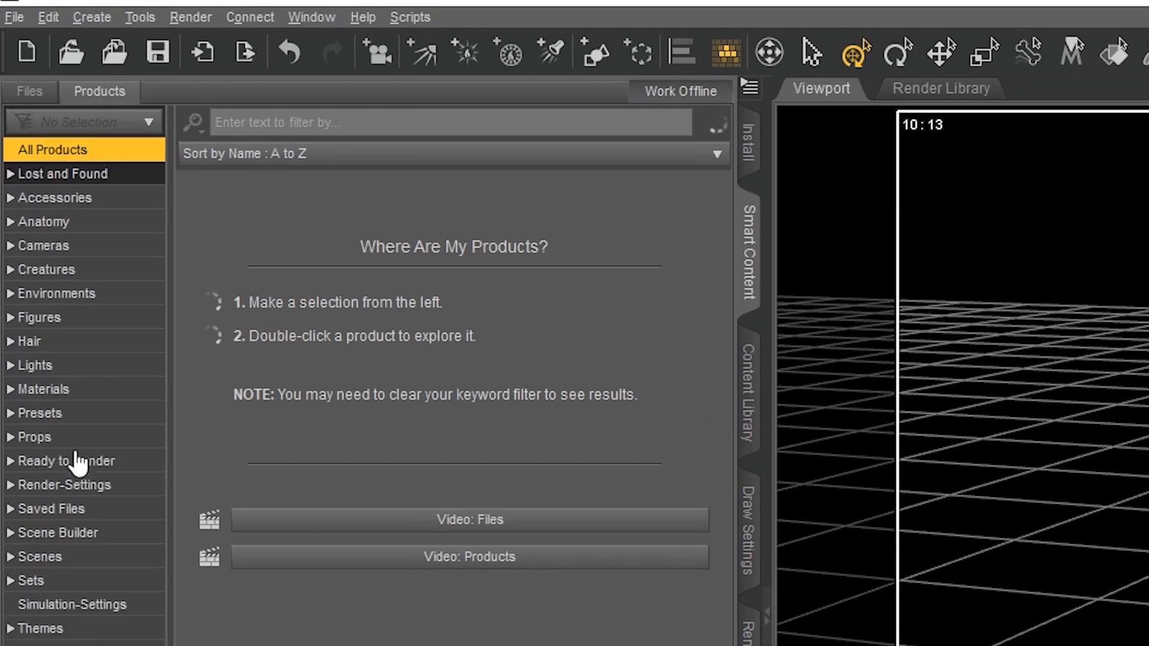
pyautogui.click(40, 316)
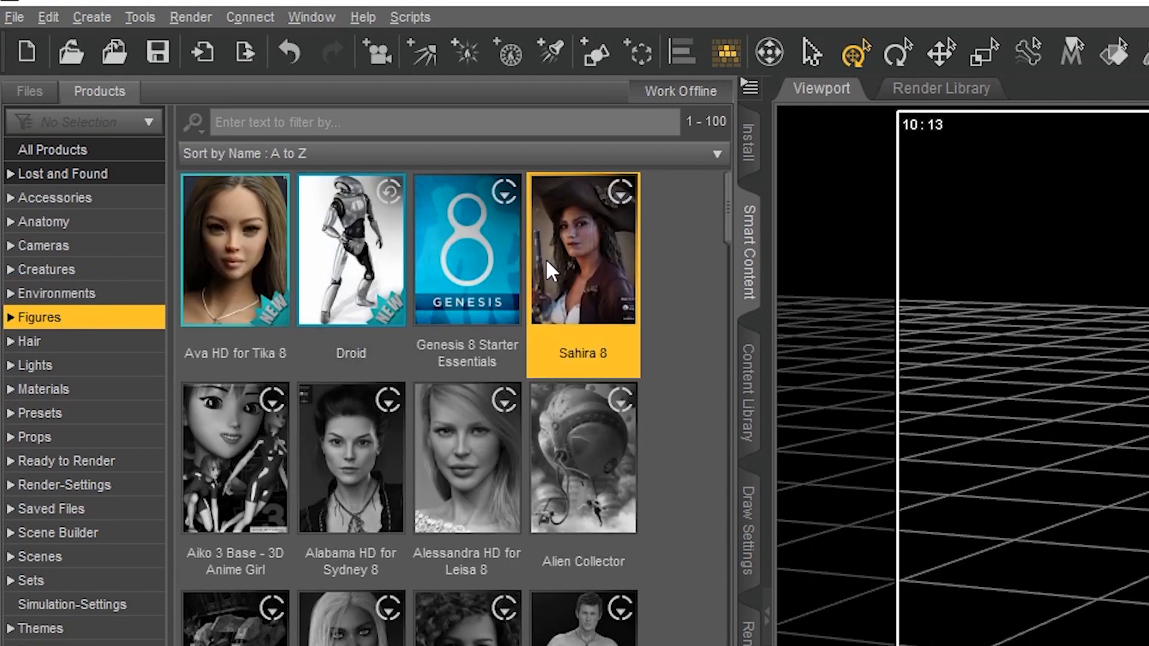
pyautogui.doubleClick(583, 248)
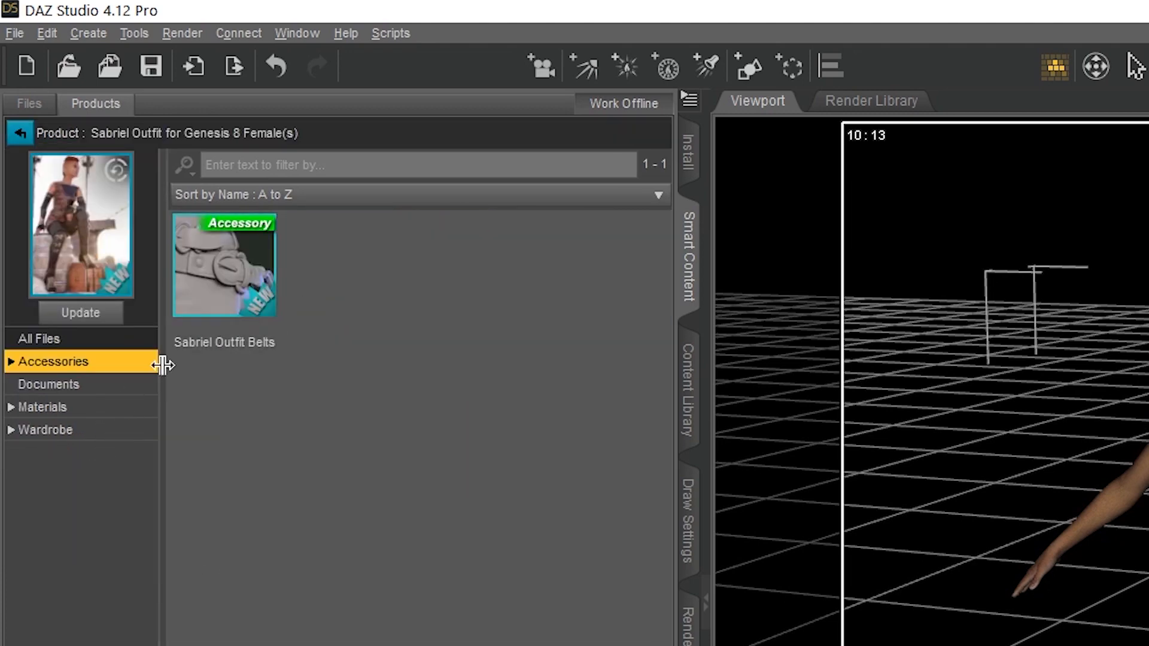
pyautogui.click(46, 430)
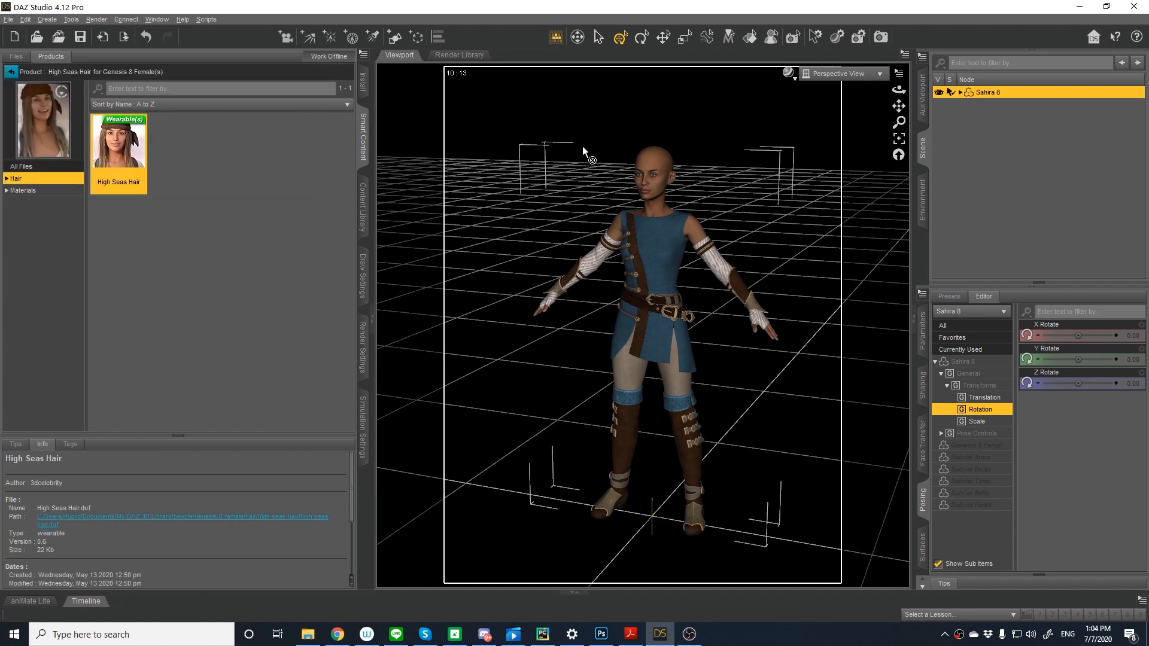
# Apply High Seas Hair to the figure and run the DazToMaya script to export her.
pyautogui.doubleClick(118, 141)
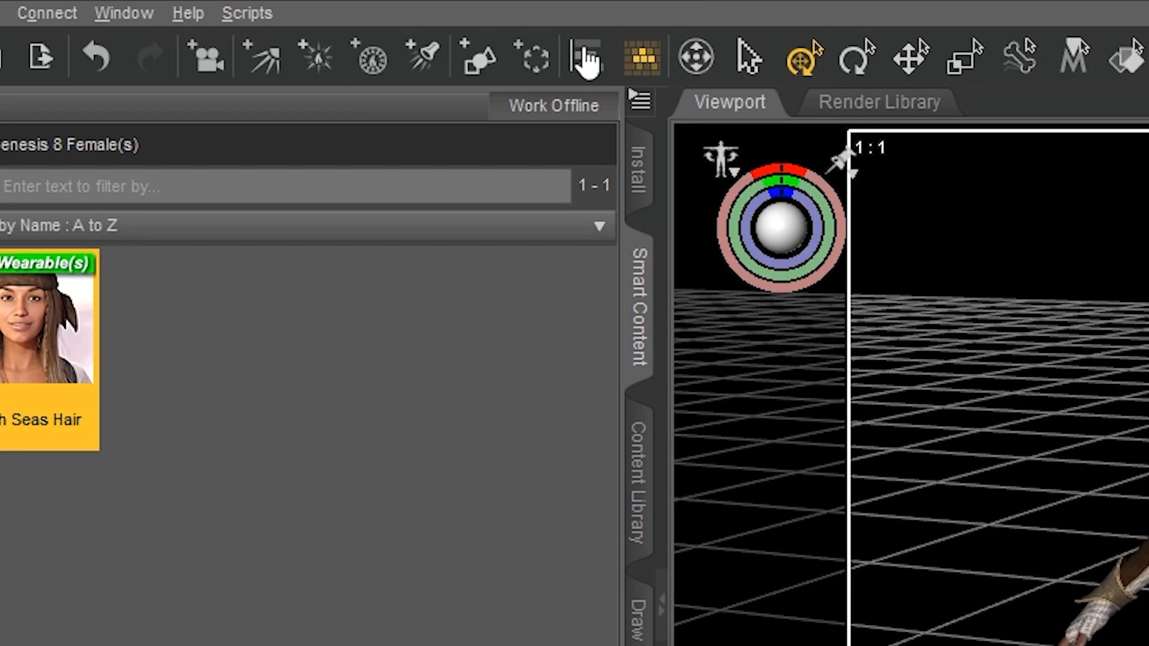
pyautogui.moveTo(247, 12)
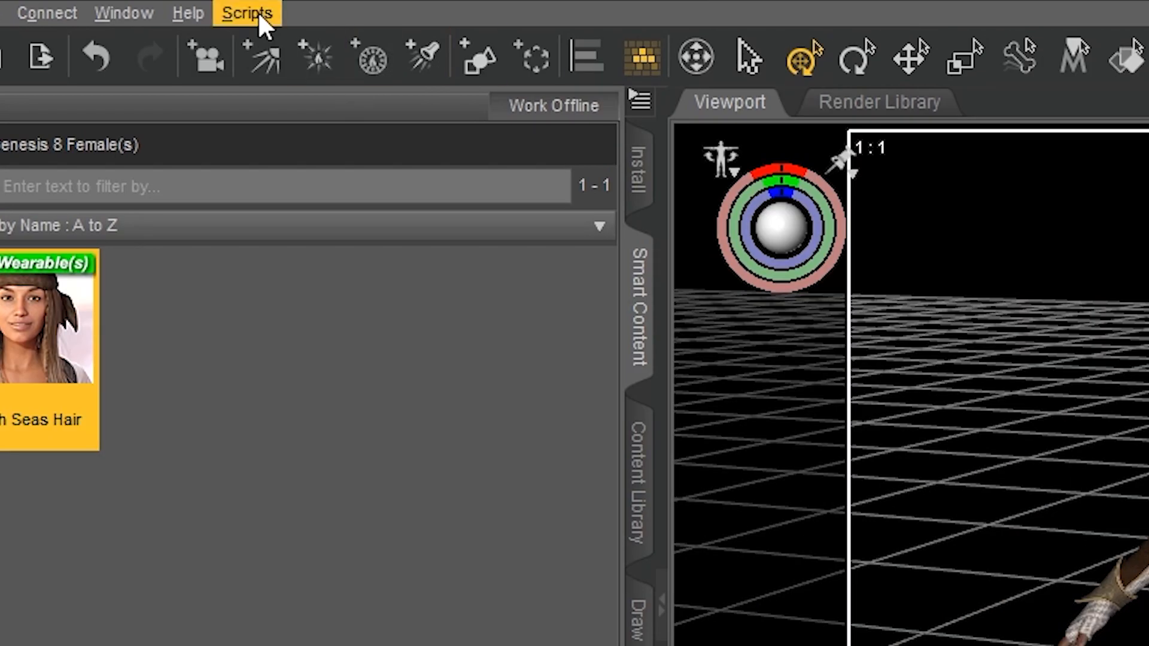
pyautogui.click(247, 12)
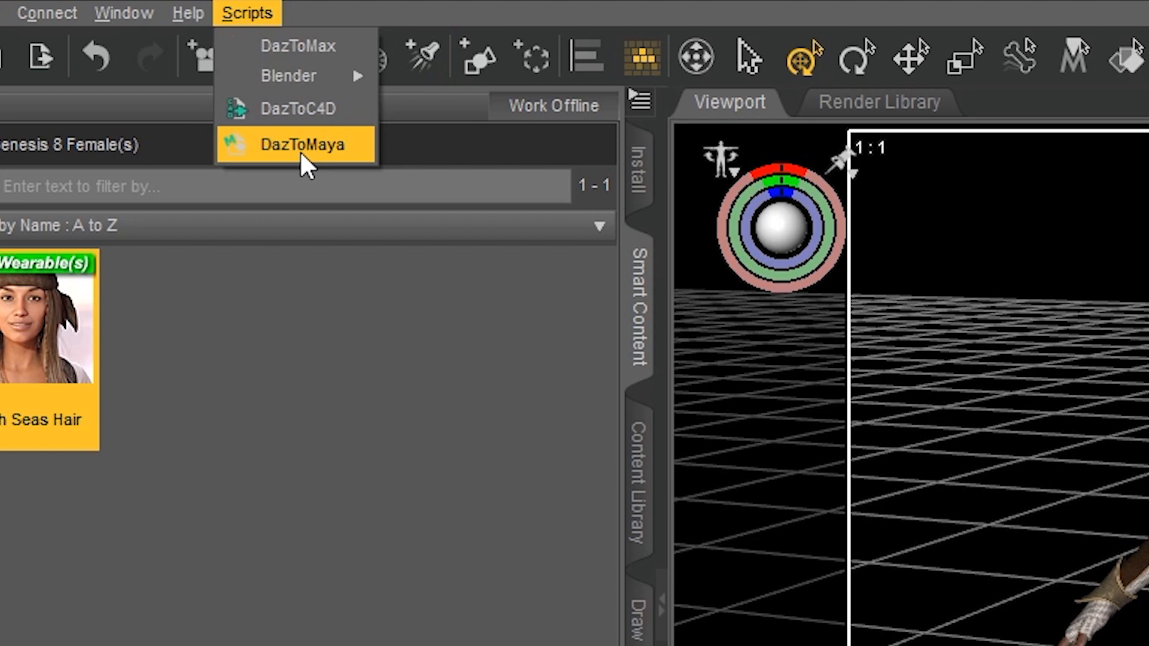
pyautogui.click(301, 143)
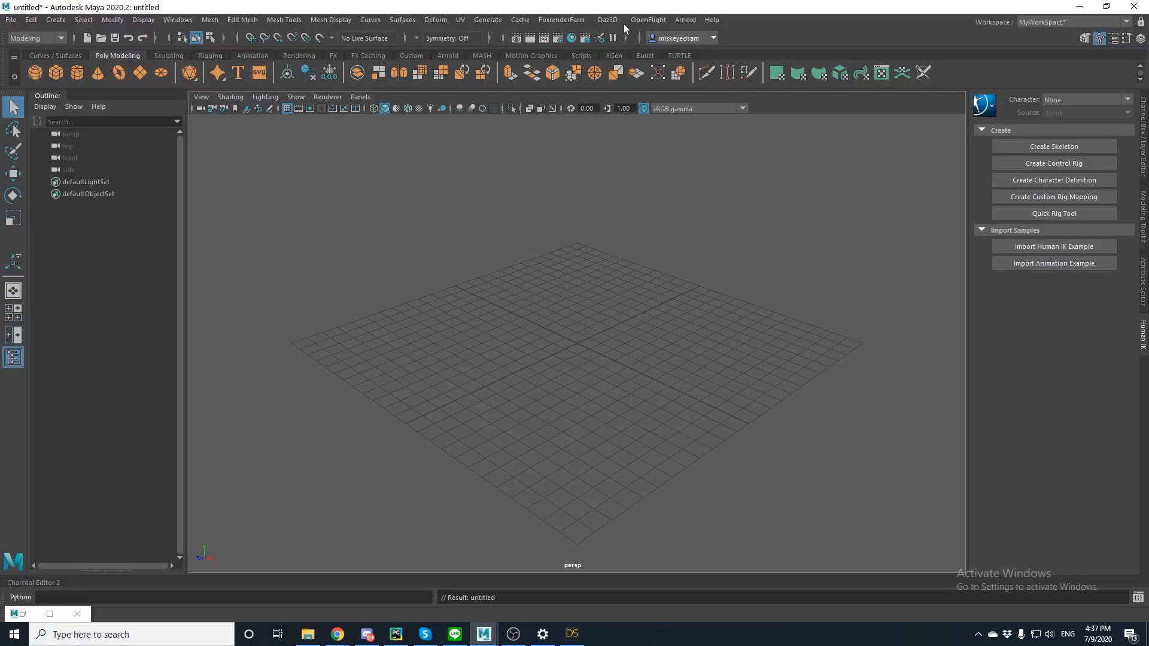
# Confirm in the Plug-in Manager that DazToMaya.py is loaded with auto-load enabled.
pyautogui.click(607, 20)
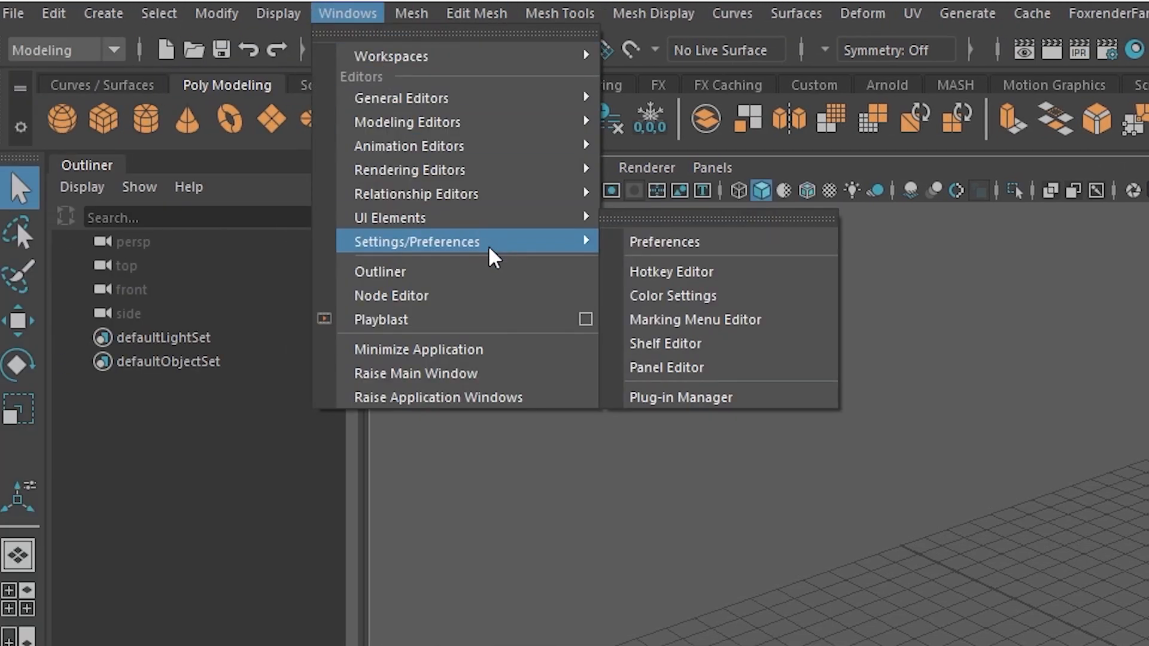
pyautogui.moveTo(711, 397)
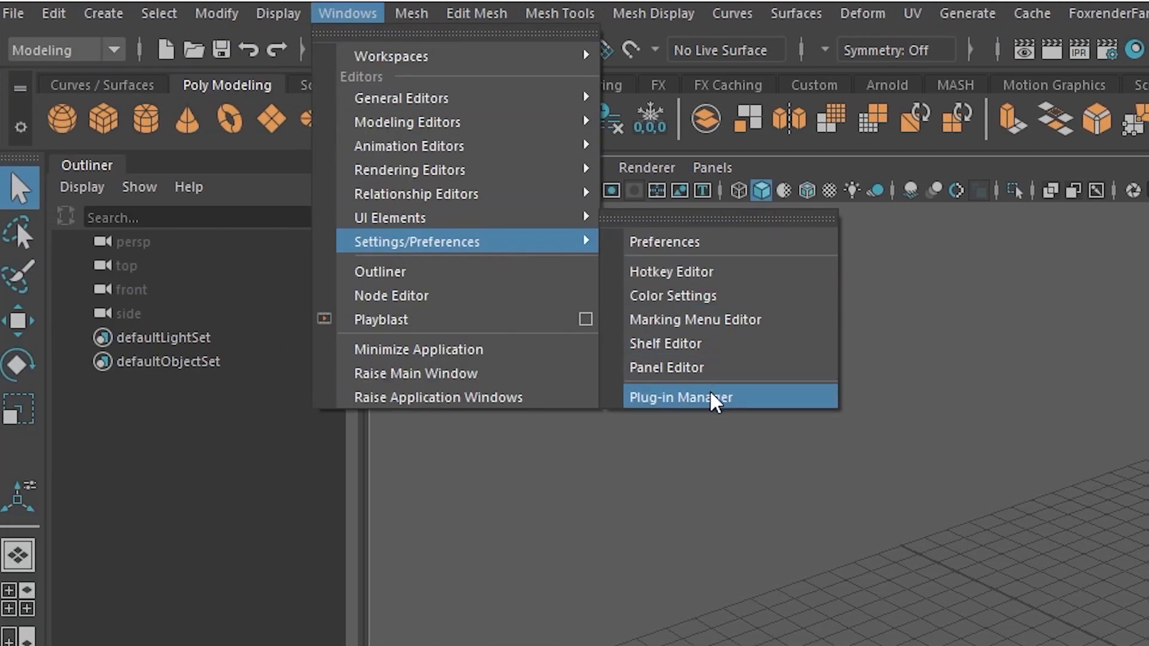
pyautogui.click(680, 396)
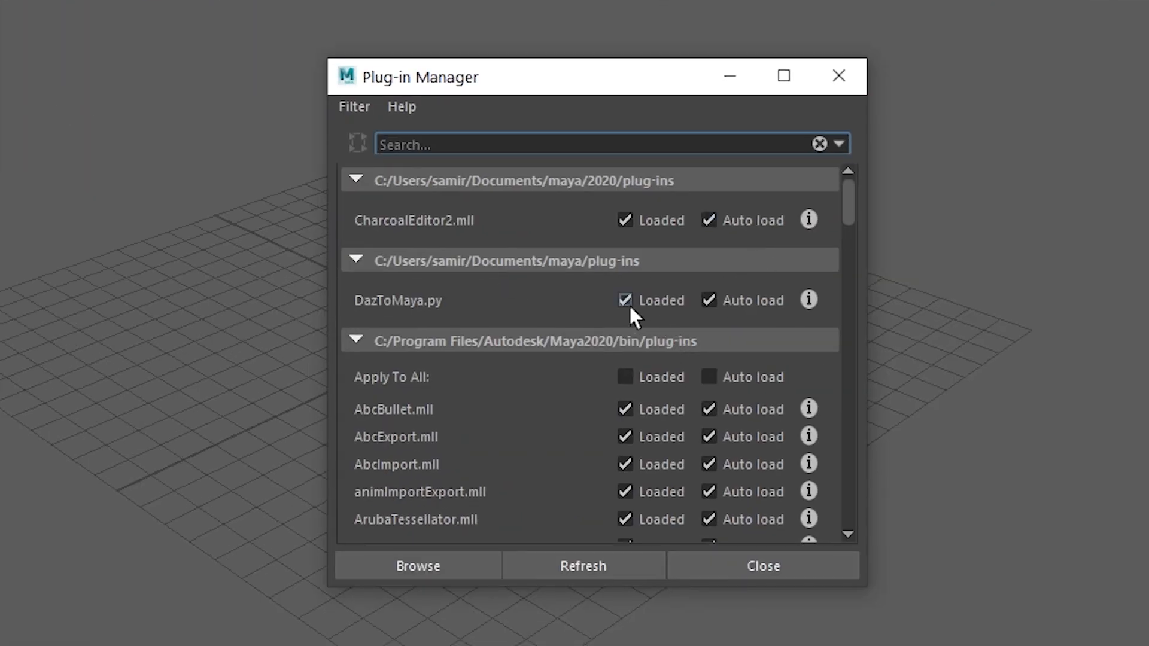
pyautogui.moveTo(838, 75)
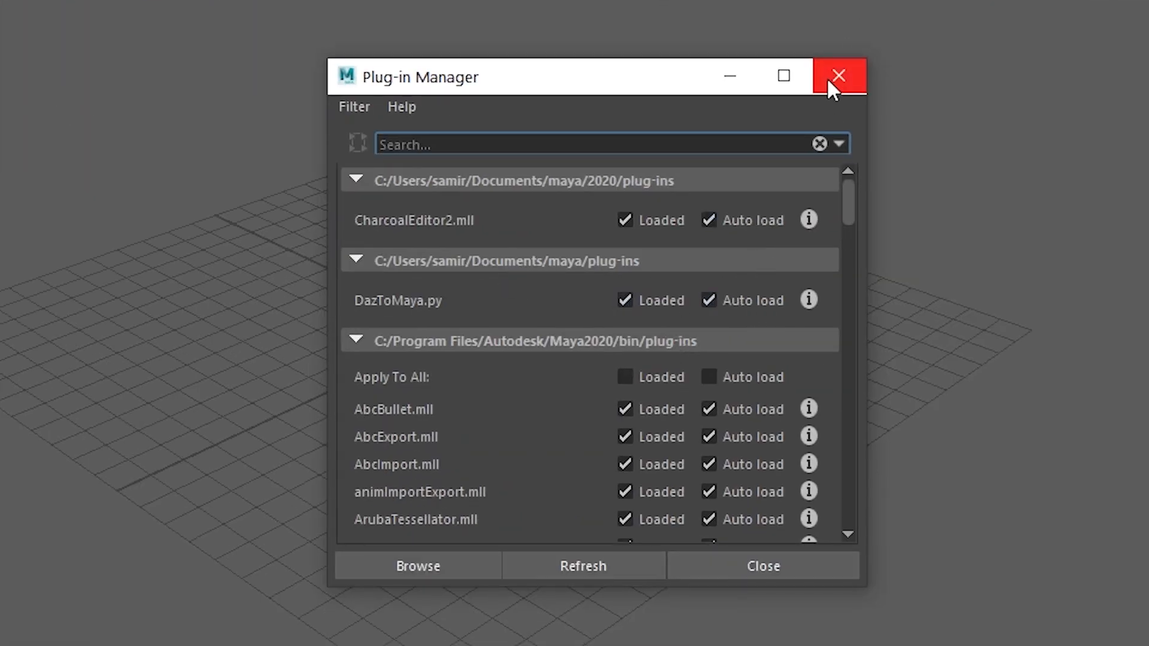
pyautogui.click(838, 75)
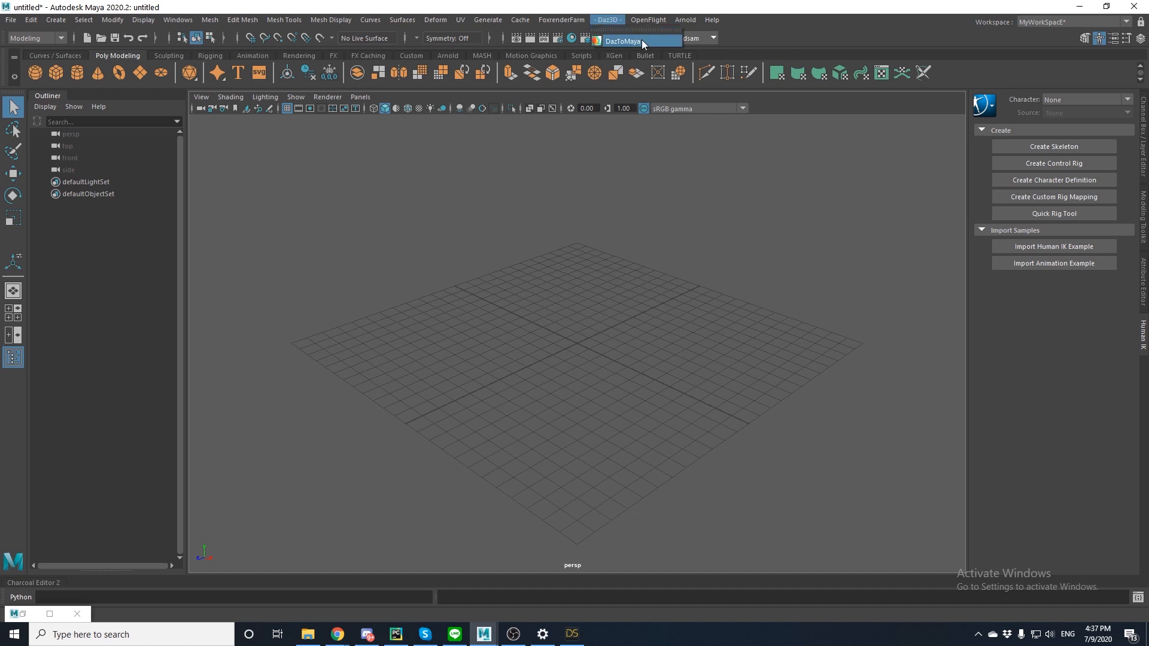
# Auto-import the exported Genesis 8 character via Daz3D > DazToMaya, discarding the untitled scene.
pyautogui.click(621, 41)
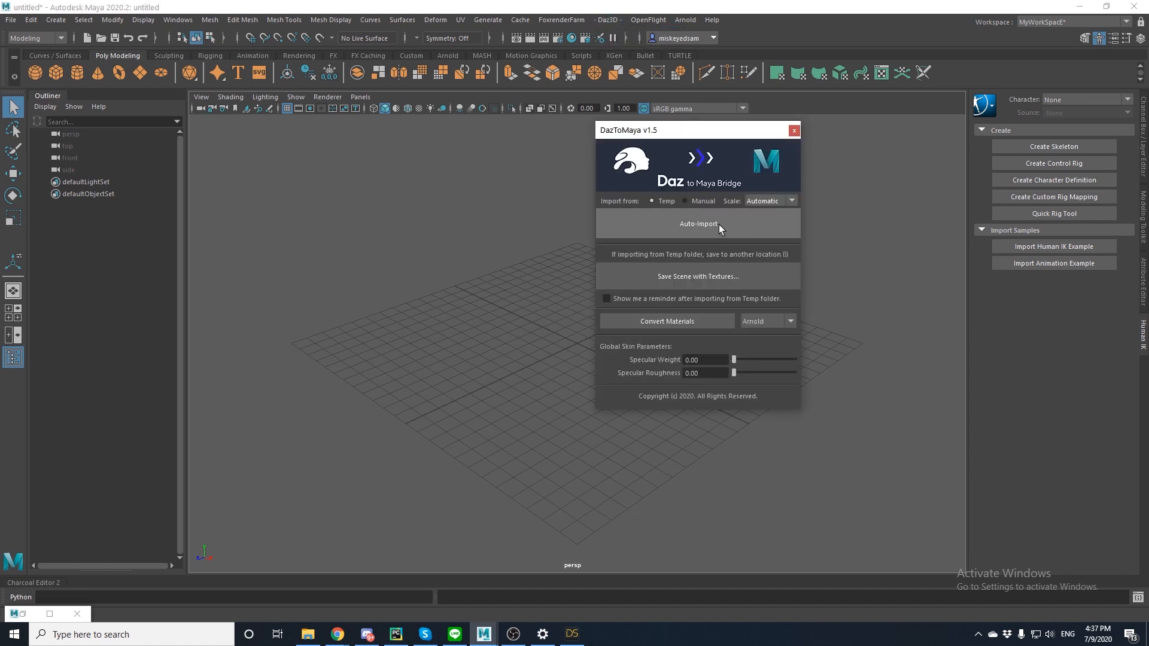
pyautogui.click(696, 224)
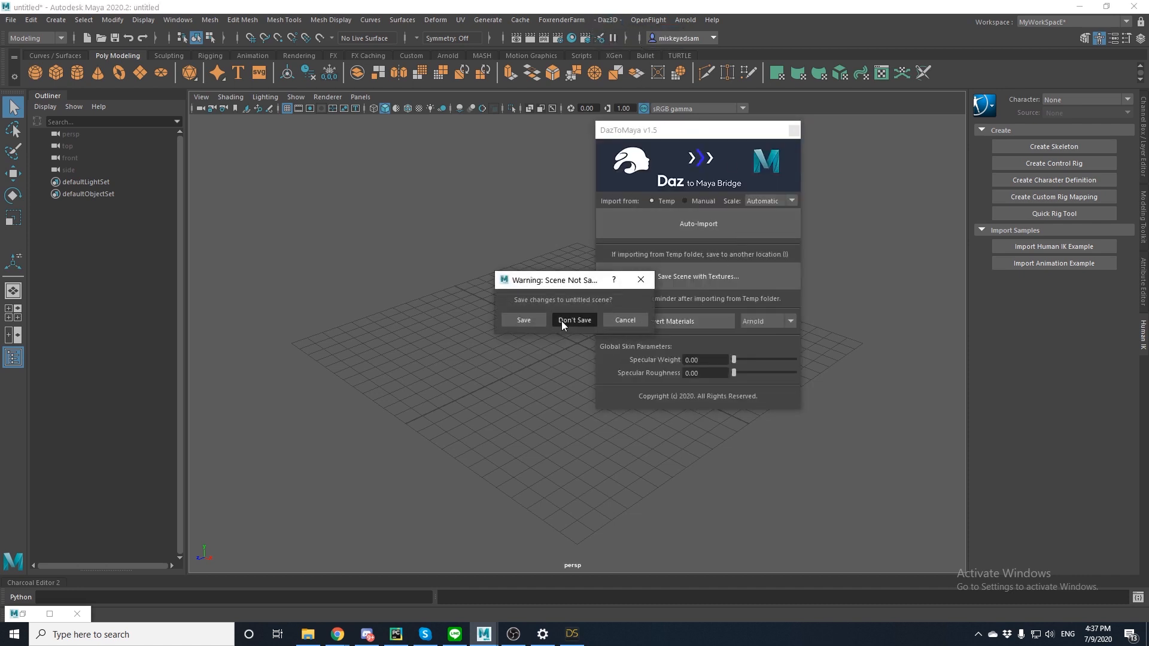
pyautogui.click(575, 321)
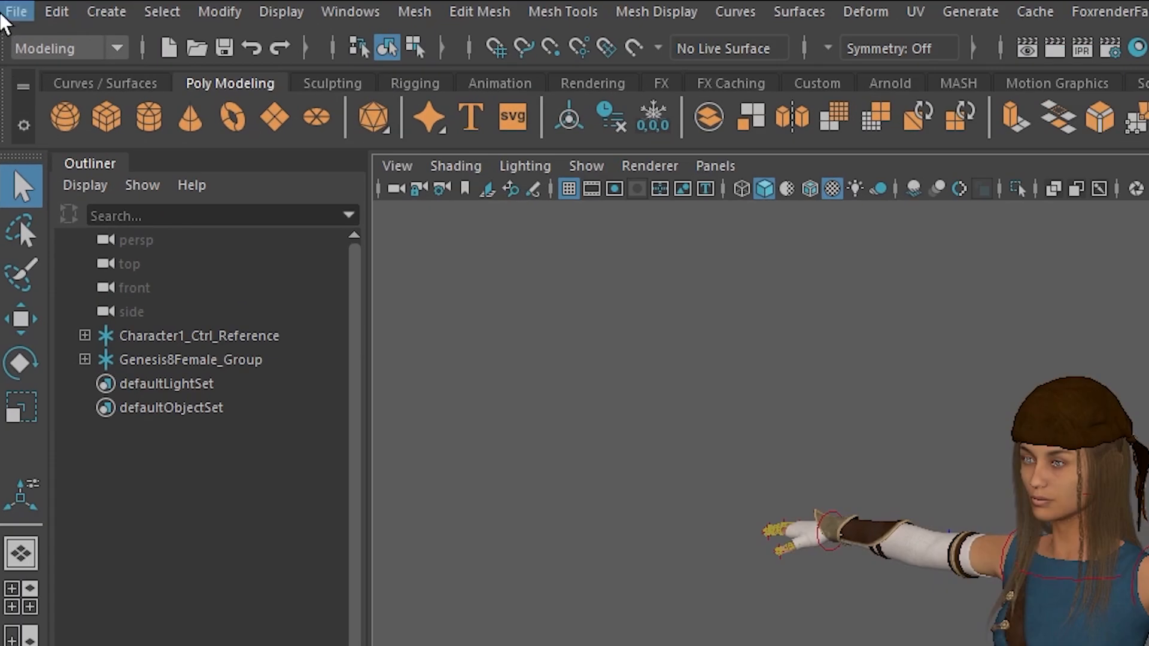
# Create a new Maya project named Example from the Project Window.
pyautogui.click(16, 11)
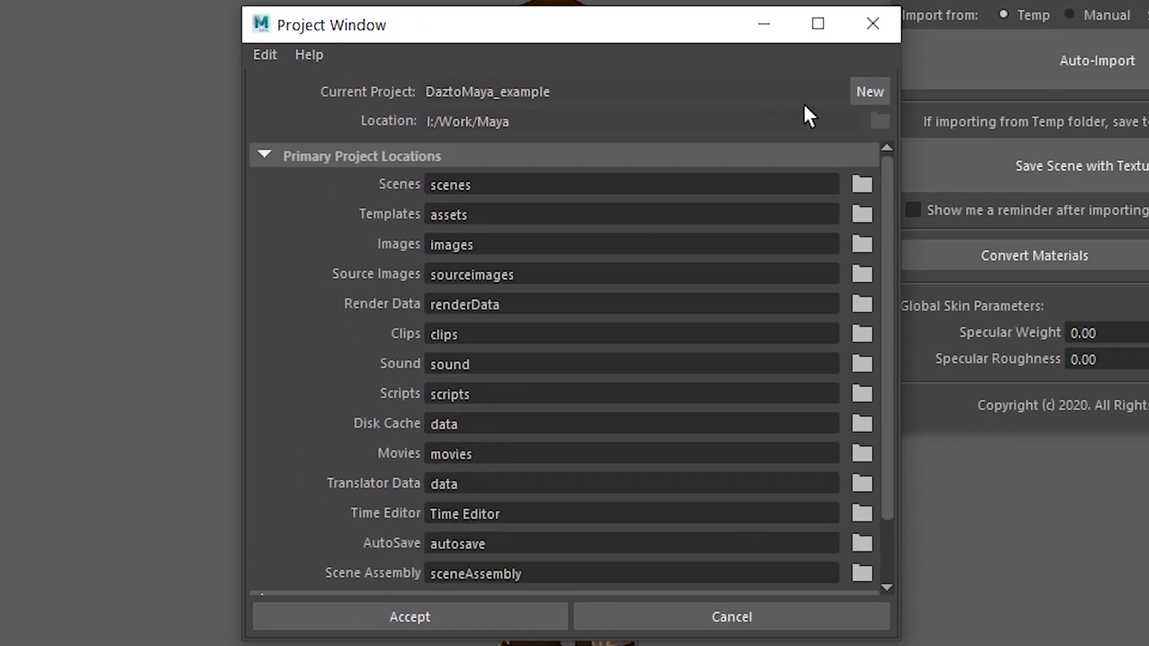
pyautogui.click(869, 91)
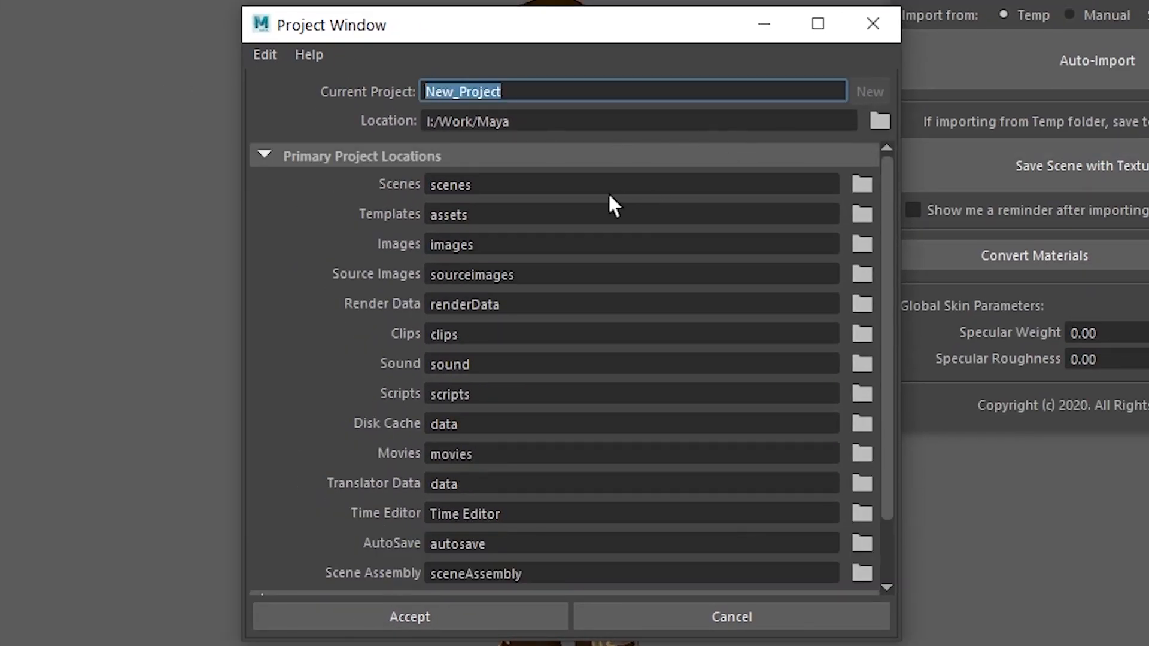
pyautogui.write('Example')
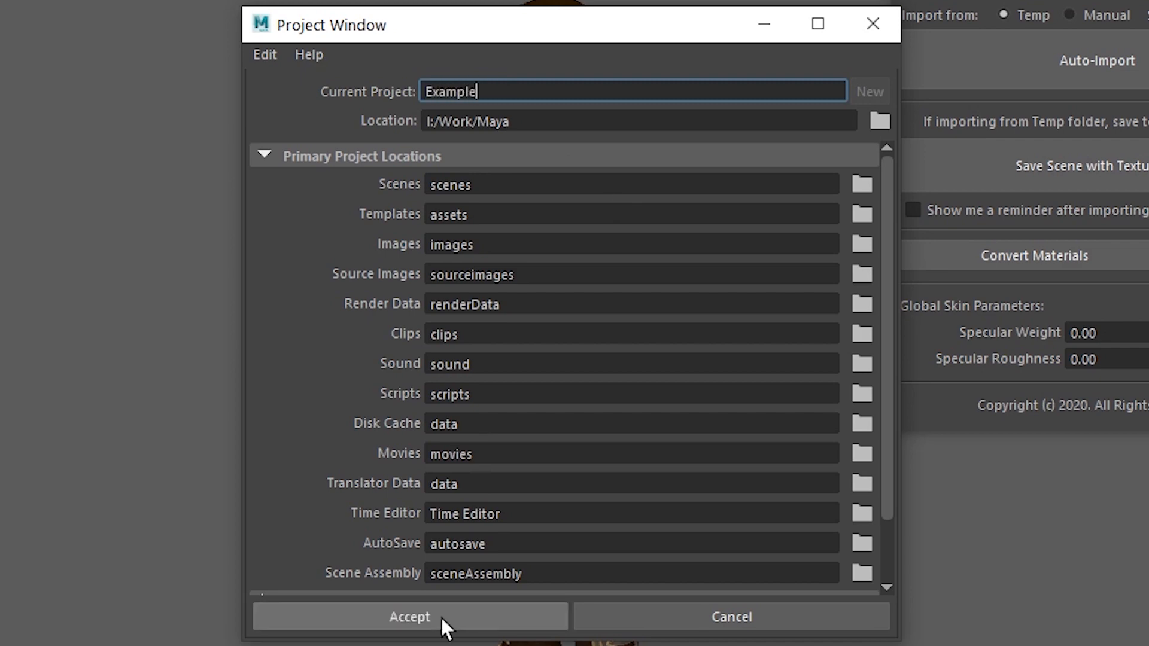
pyautogui.click(409, 617)
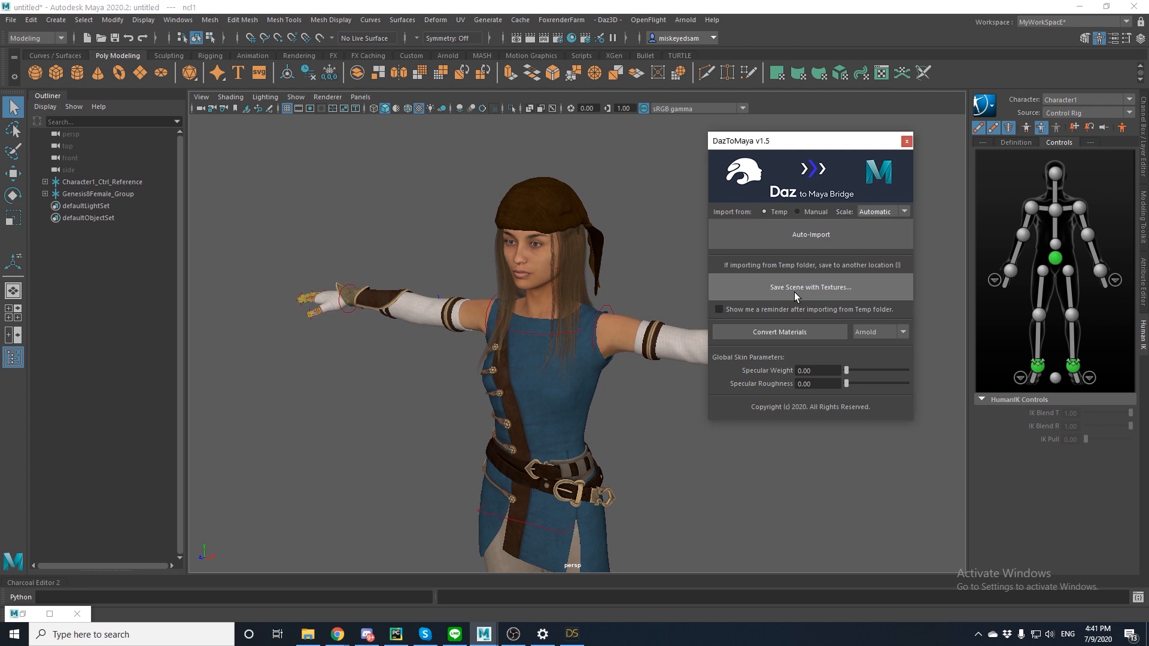
# Save the scene with textures as "test" in the Example project's scenes folder.
pyautogui.click(811, 286)
pyautogui.write('test=')
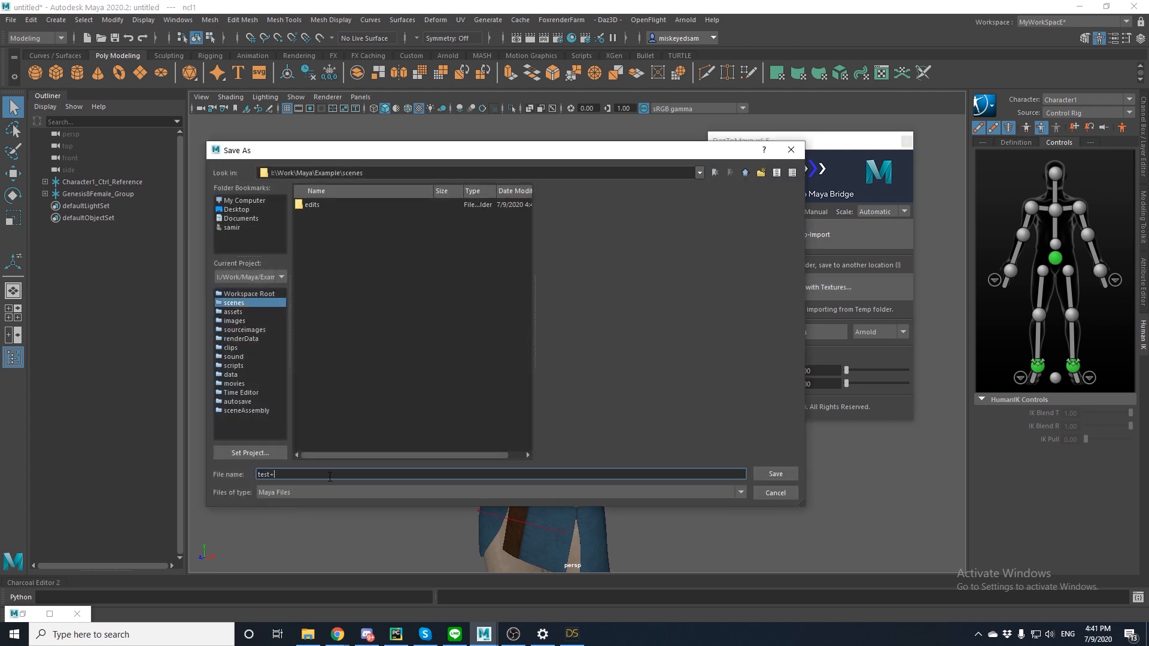
pyautogui.click(774, 492)
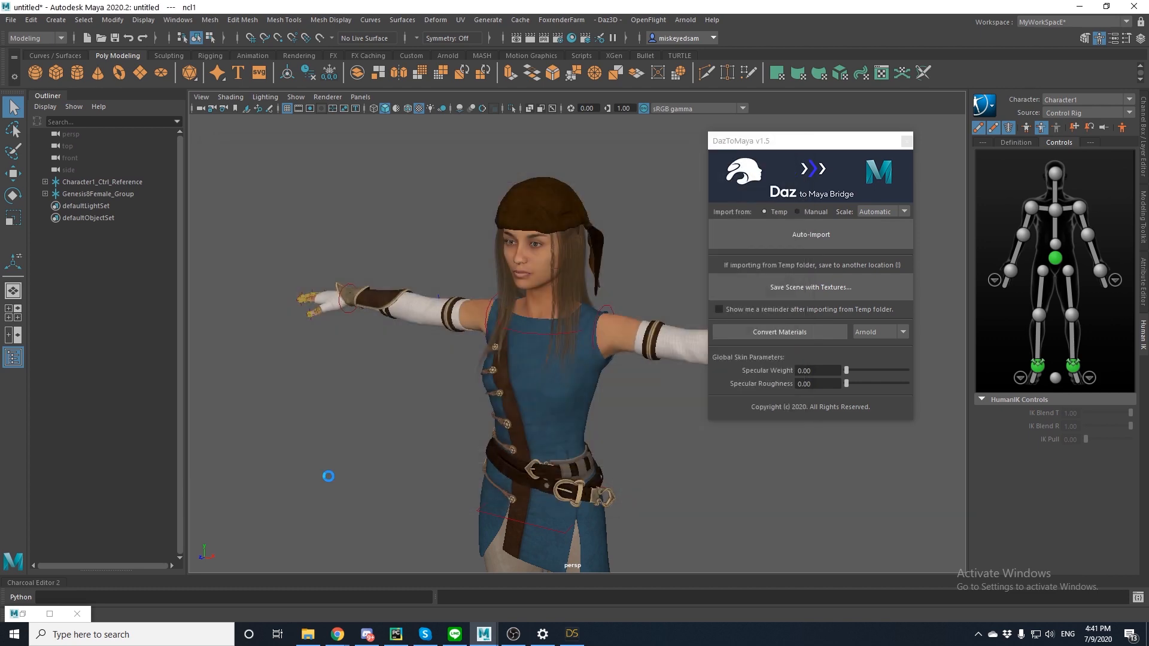